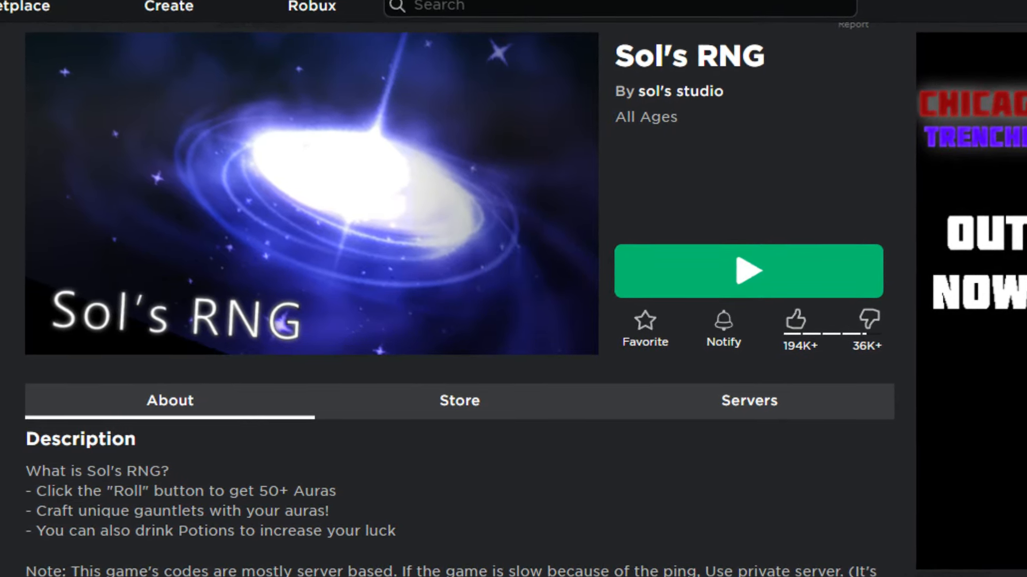
Browse the aura index, roll once and skip the Common aura result.
scroll("down", 3)
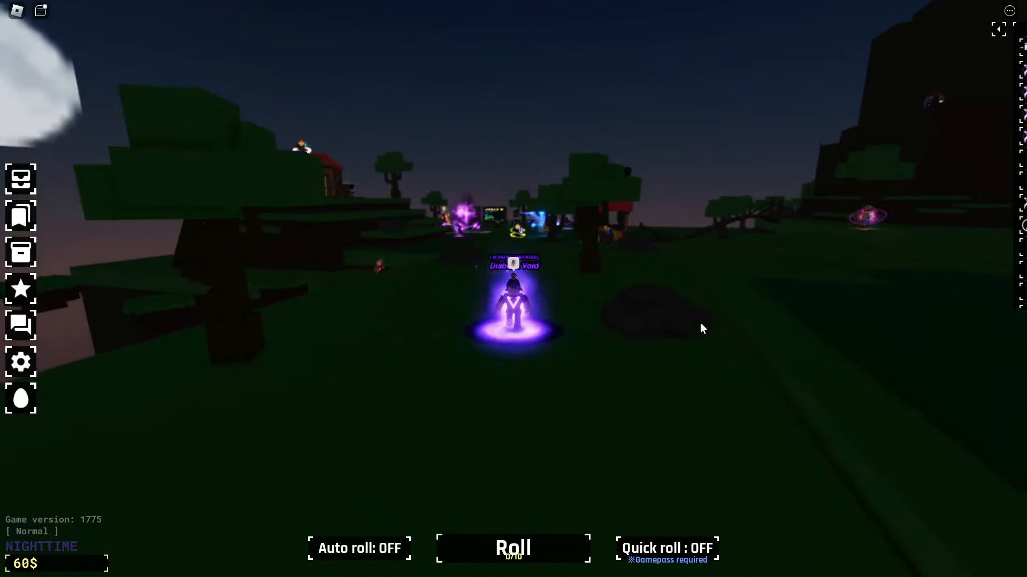
left_click(513, 548)
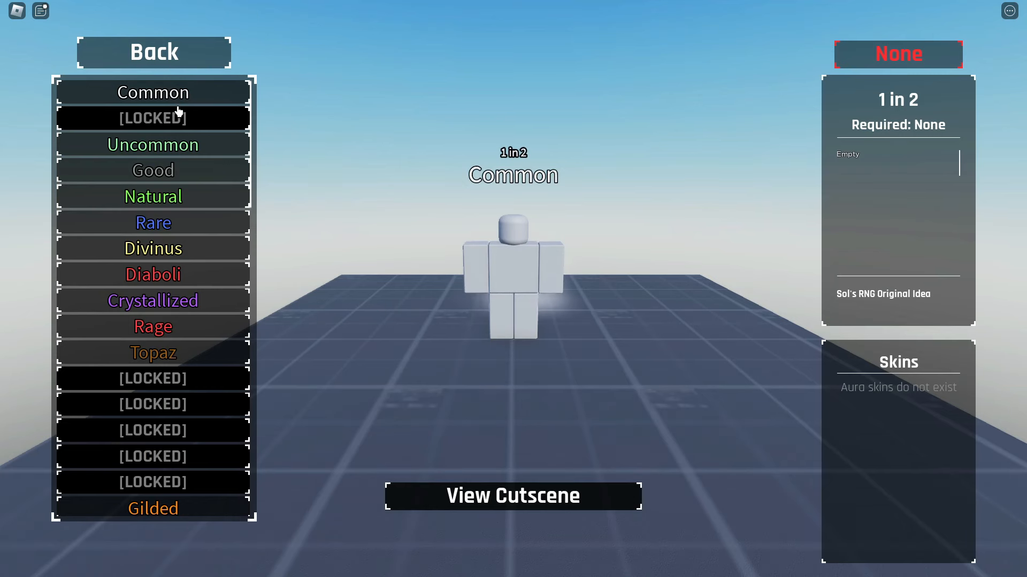
left_click(152, 145)
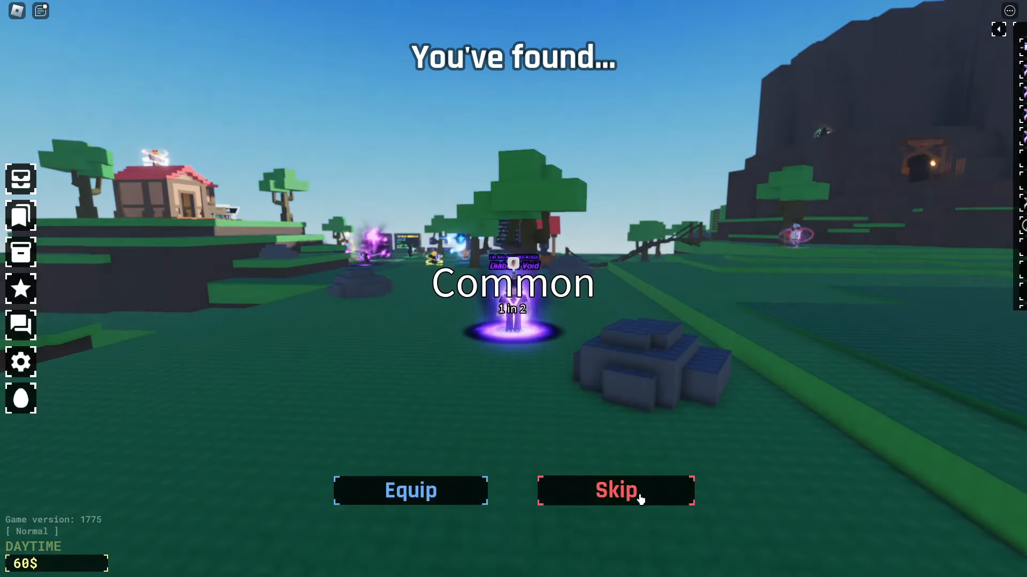
left_click(615, 490)
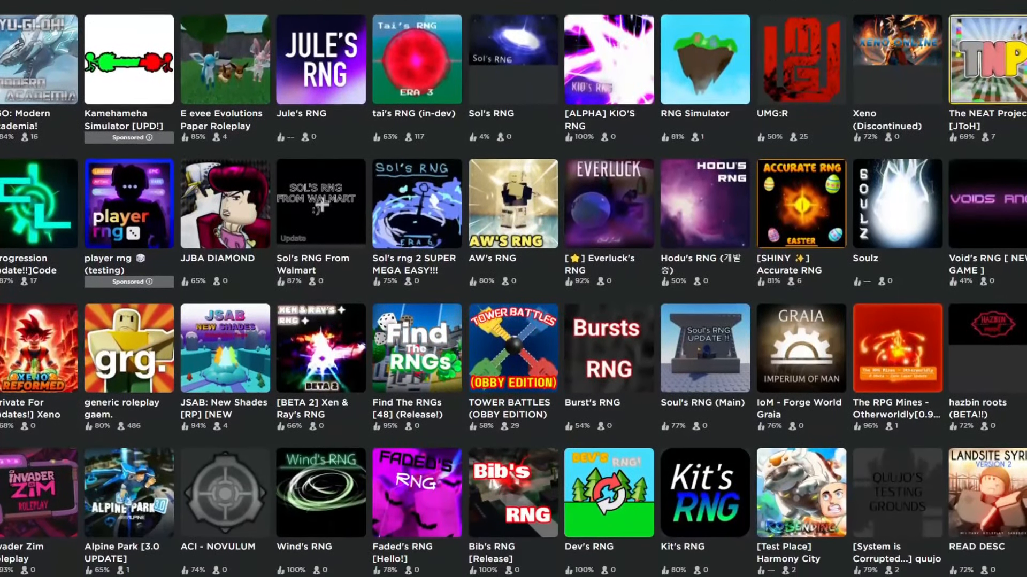
scroll("down", 3)
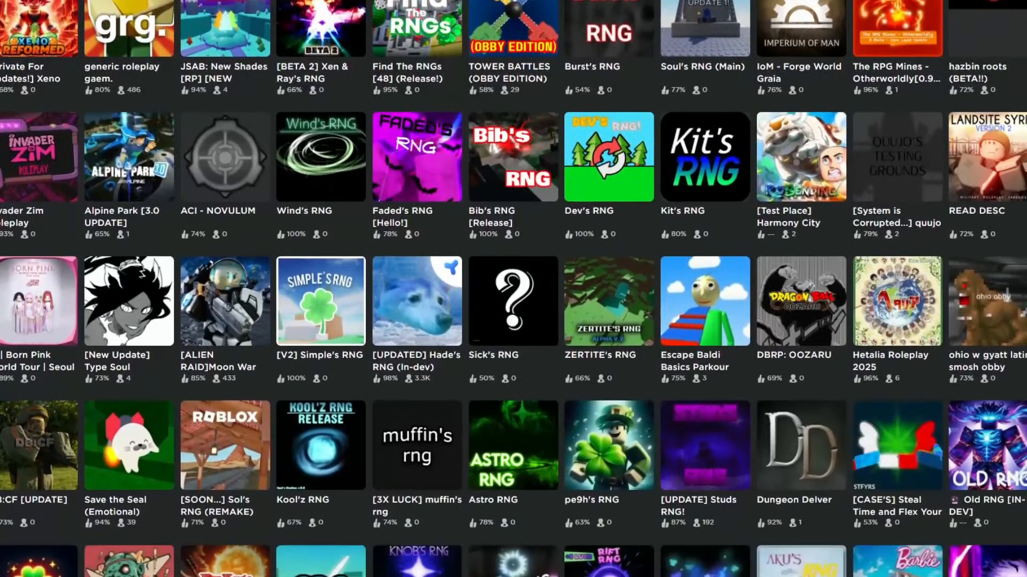
scroll("down", 3)
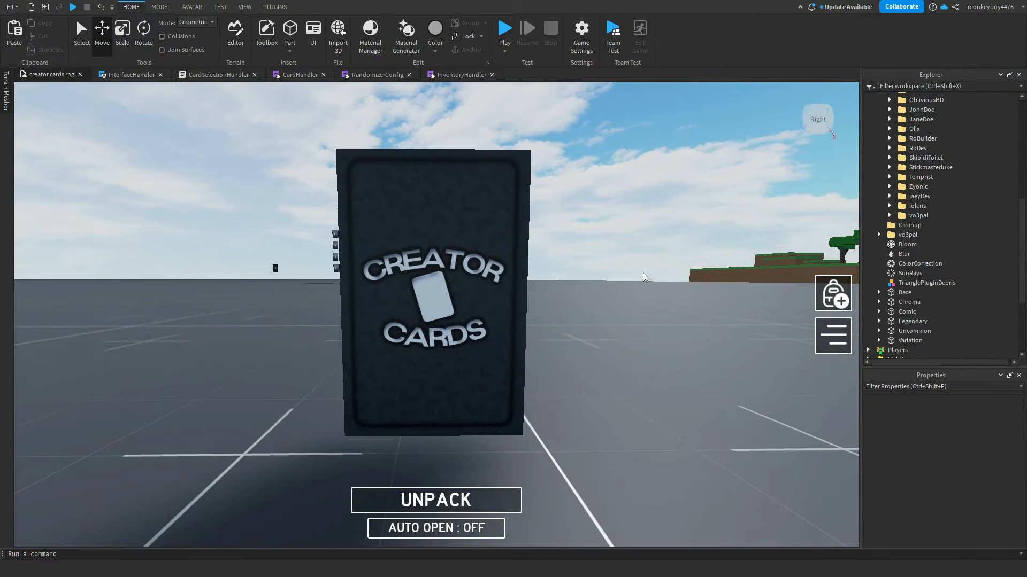
mouse_move(564, 350)
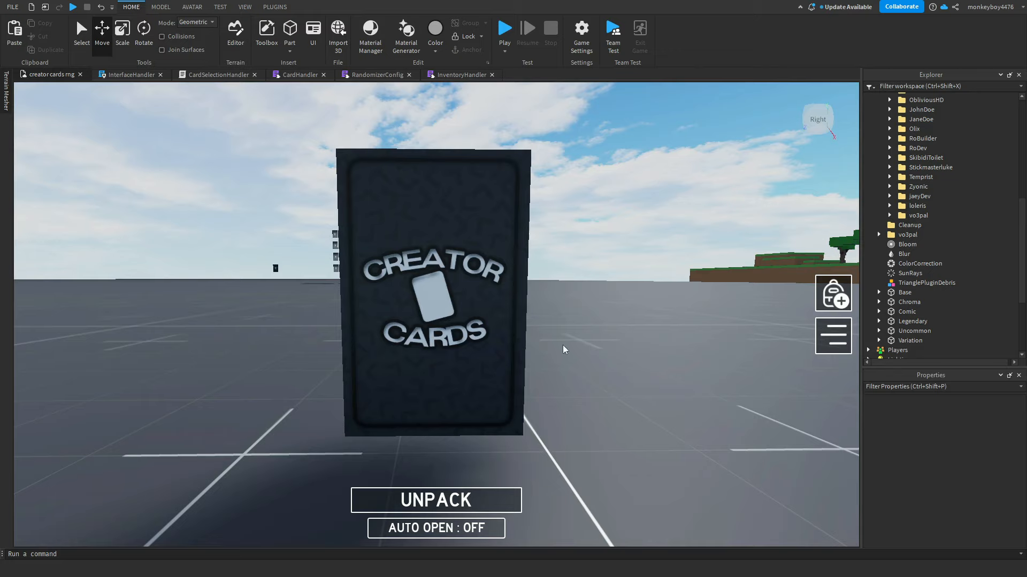
Unpack a Creator Cards pack in the playtest to reveal the MonkeyDev developer card.
left_click(436, 500)
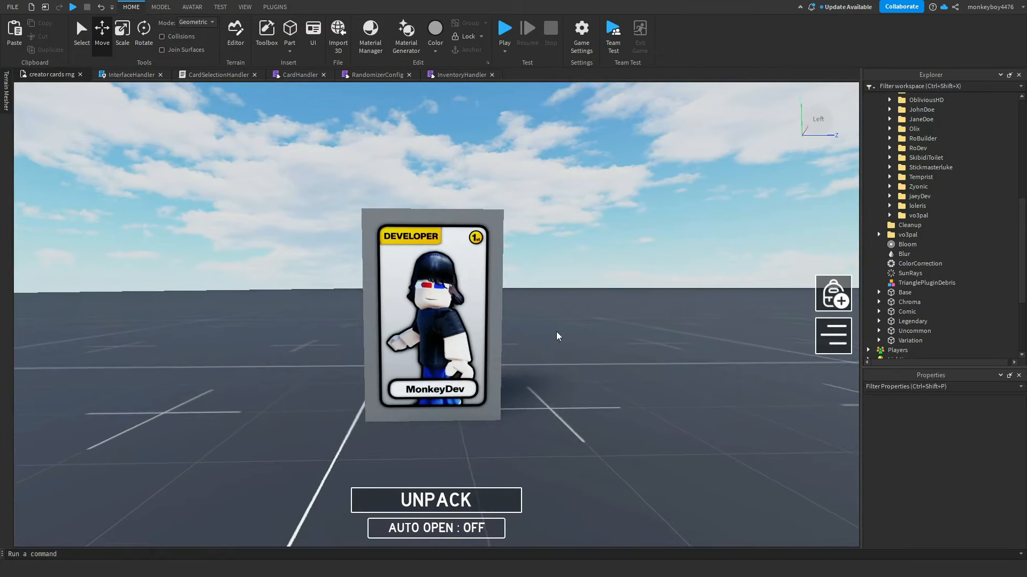
left_click(435, 501)
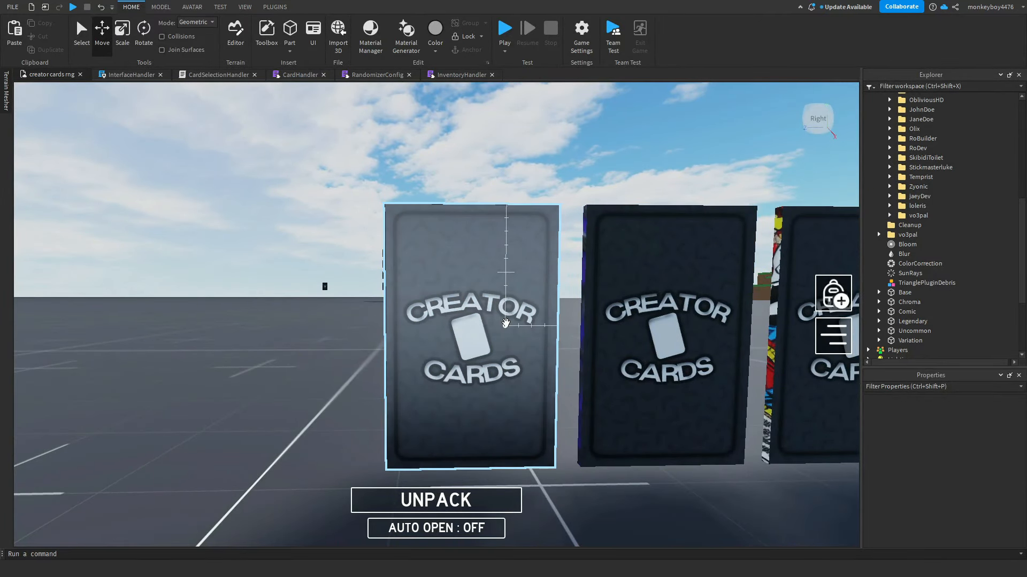
left_click(436, 499)
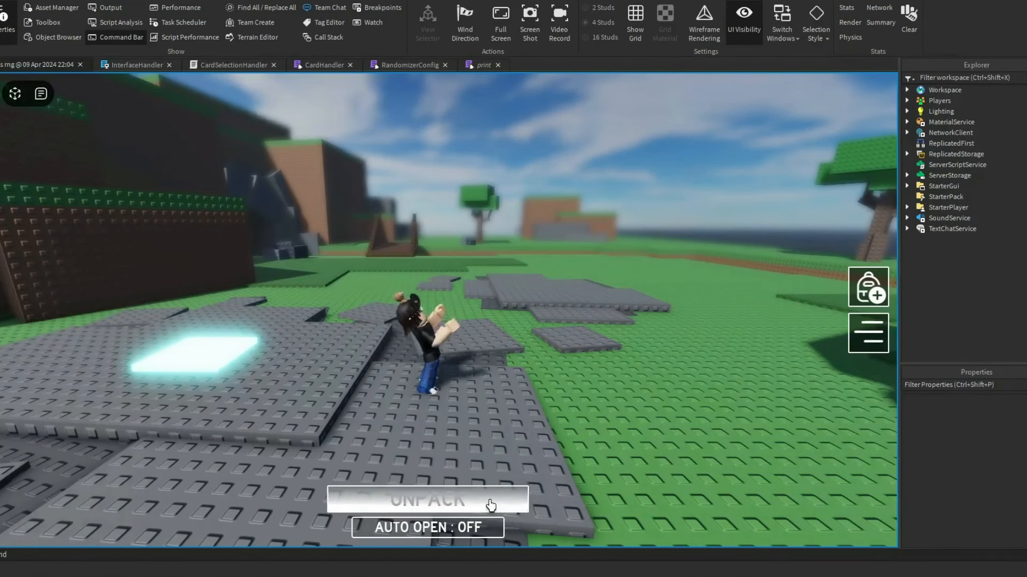
Unpack a Creator Cards pack in front of the character on the stud-style map.
left_click(427, 500)
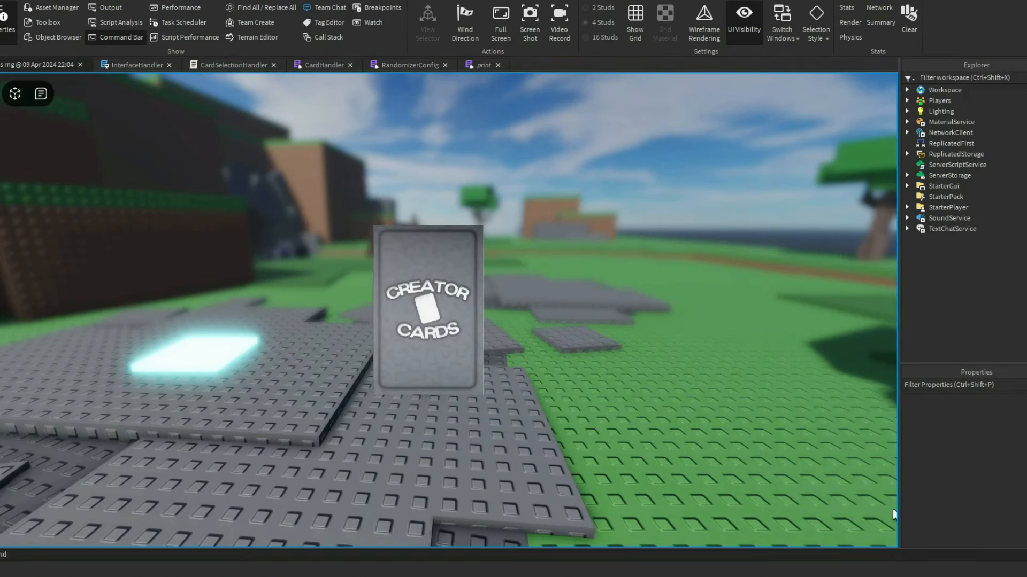
mouse_move(456, 347)
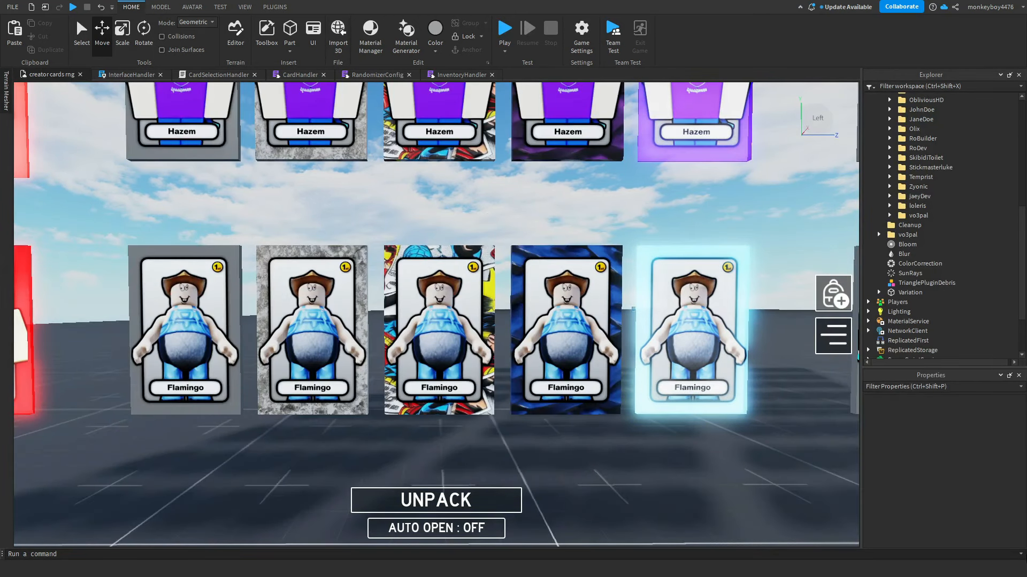
Scroll the viewport to the row of Flamingo and Hazem card parallels.
scroll("down", 3)
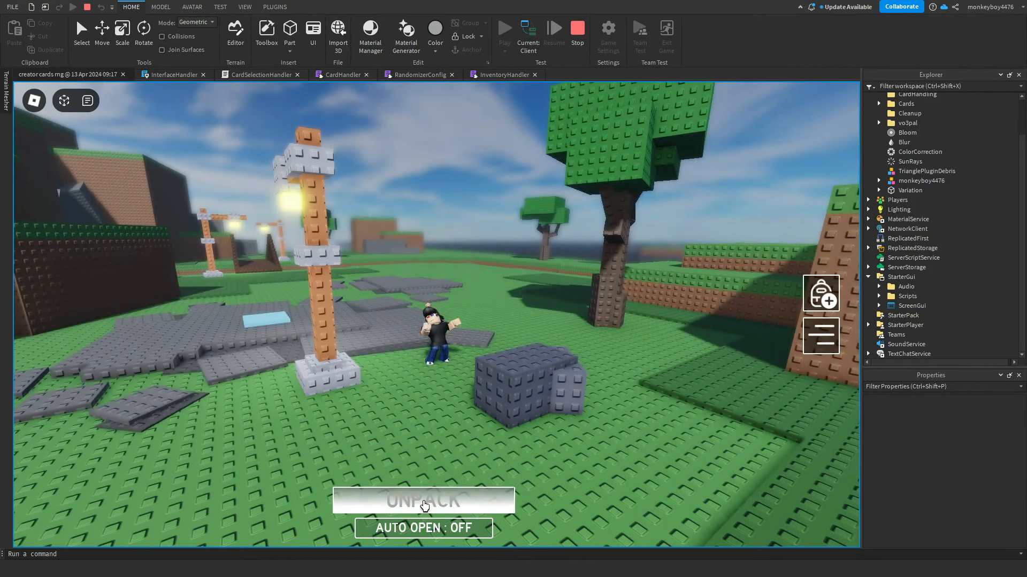
Unpack two card packs while walking the stud map with lamp posts and trees.
left_click(423, 500)
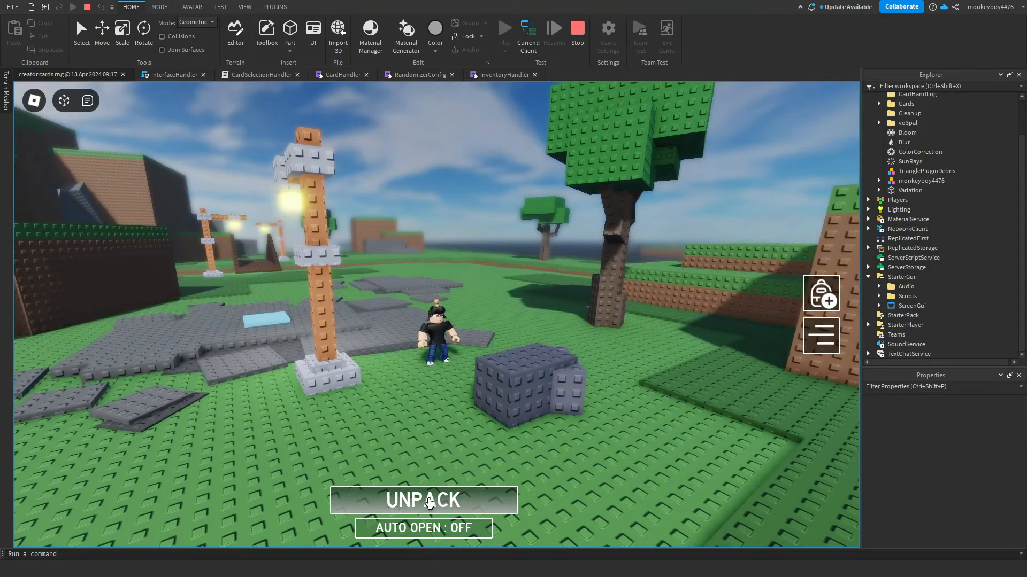
left_click(423, 500)
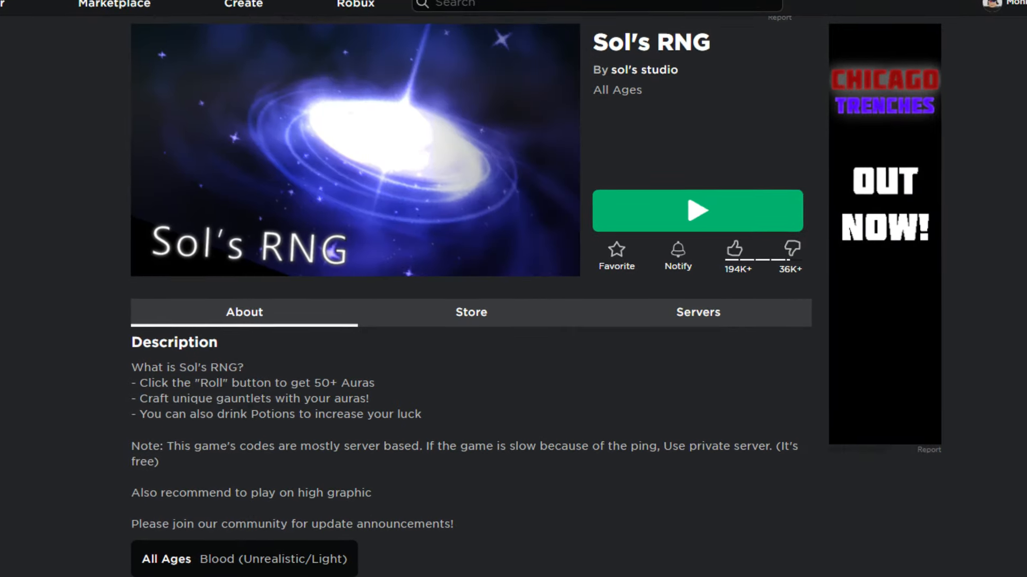
Select the Sol's RNG game page on the Roblox website.
left_click(697, 210)
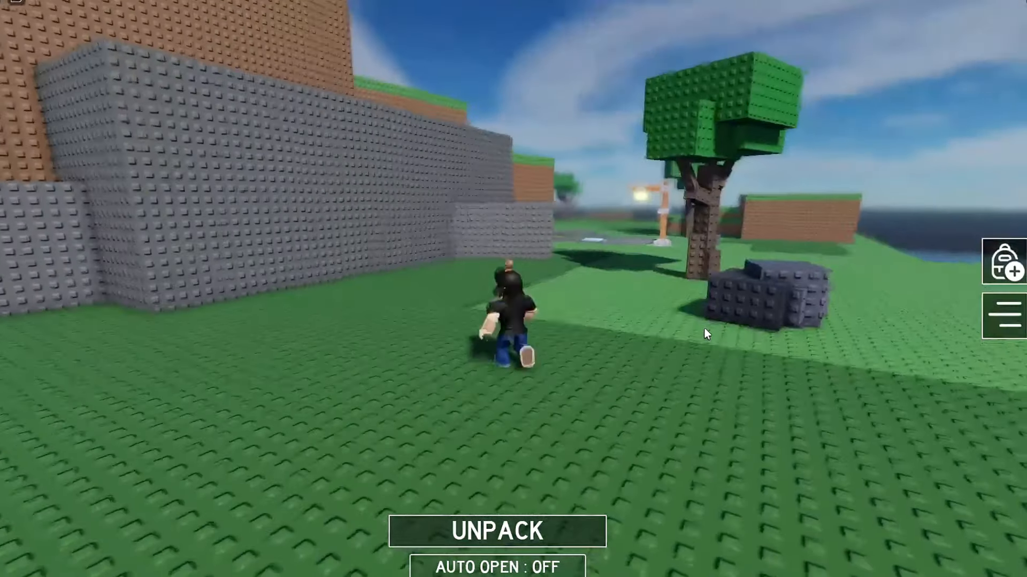